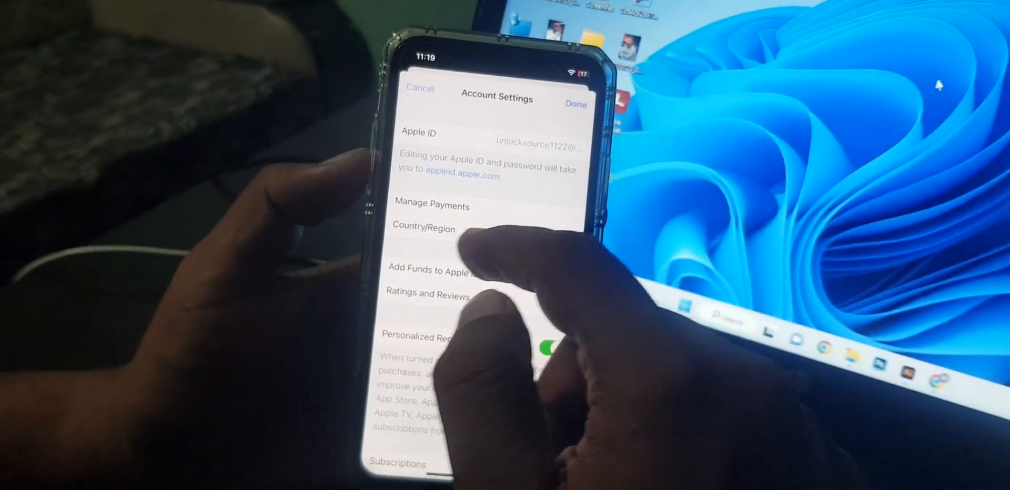
- Open the Country/Region page from the App Store Account Settings
left_click(424, 229)
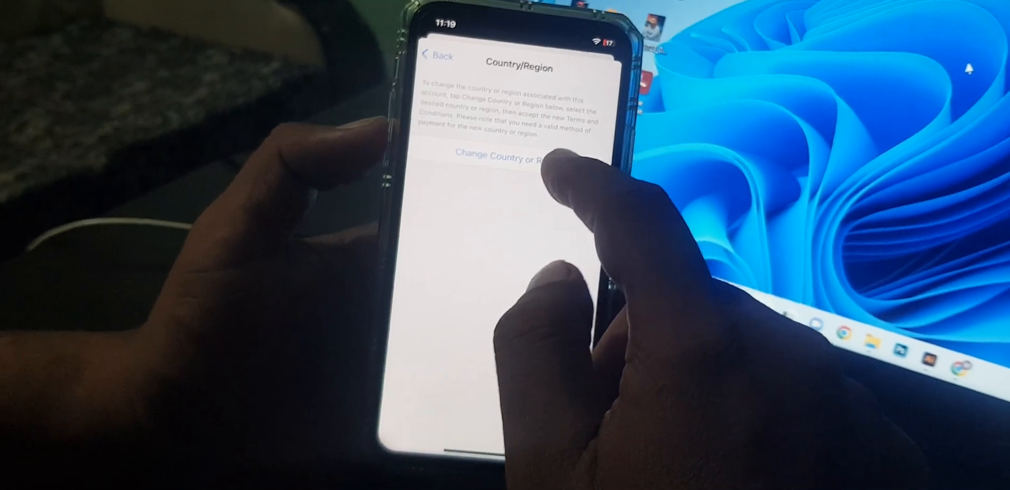
- Start the country change and scroll the region list down to Australia
left_click(502, 156)
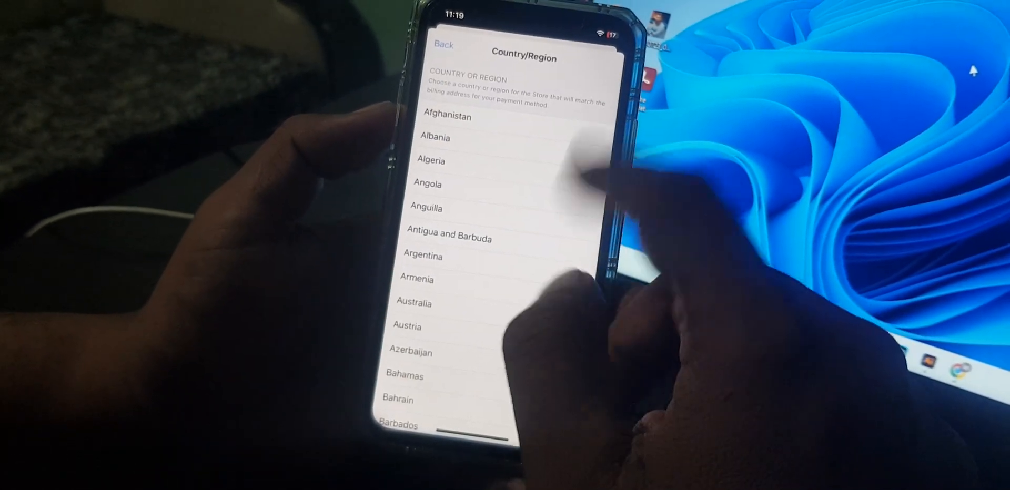
scroll("down", 3)
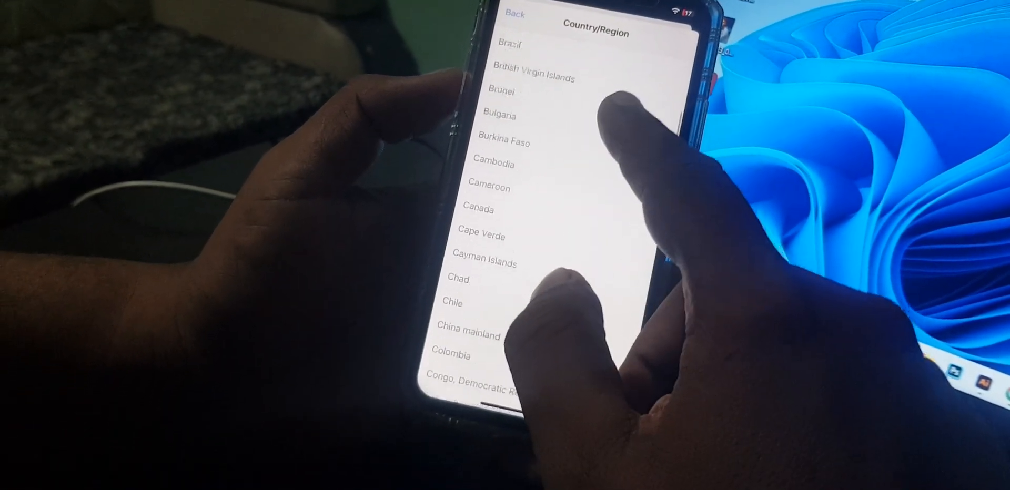
scroll("down", 3)
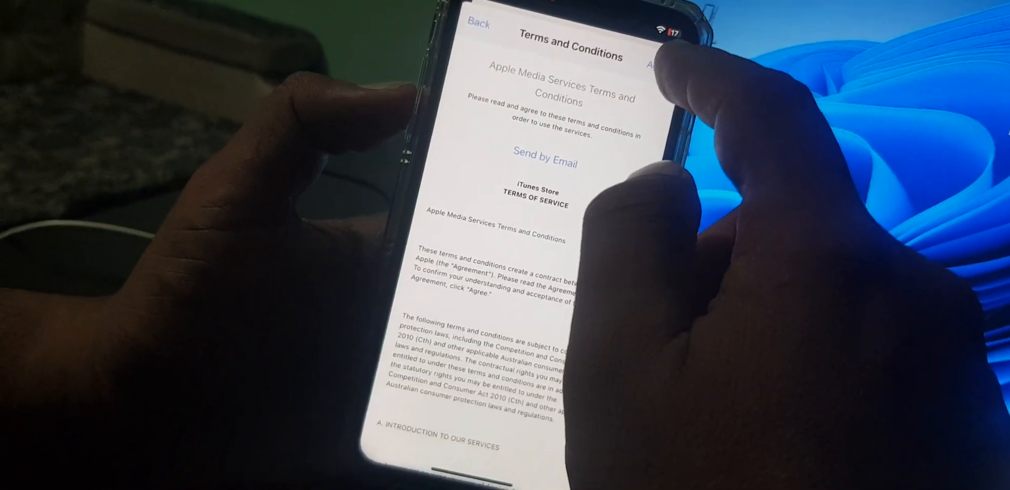
- Agree to the Apple Media Services terms, confirm, and continue to billing details
left_click(663, 64)
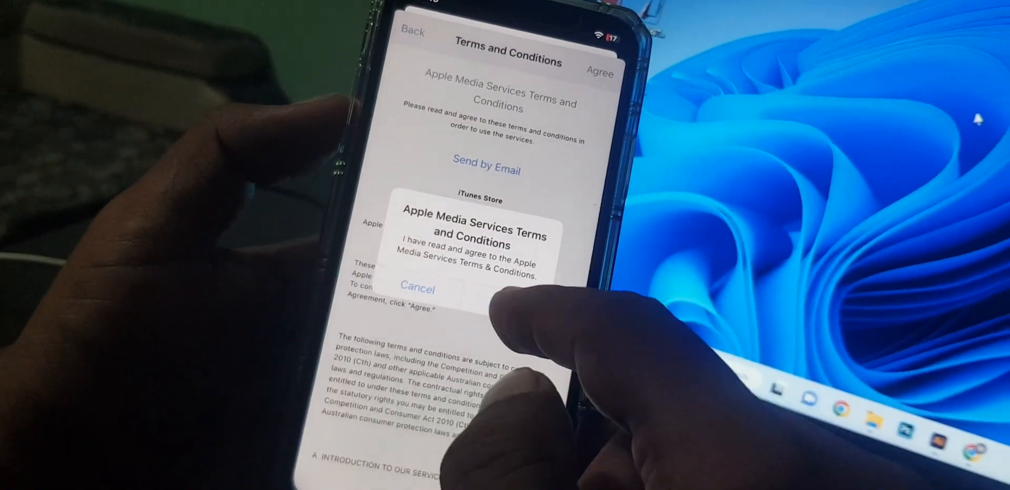
left_click(417, 289)
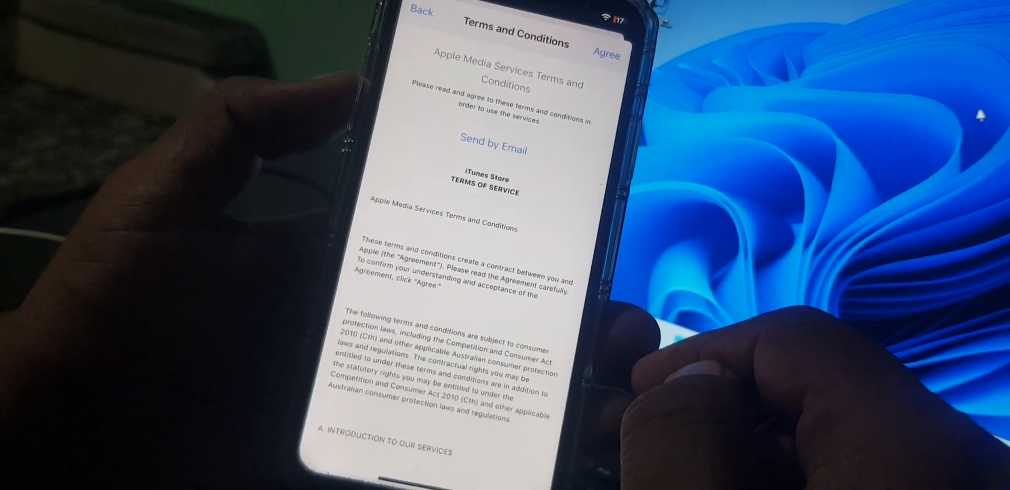
left_click(605, 54)
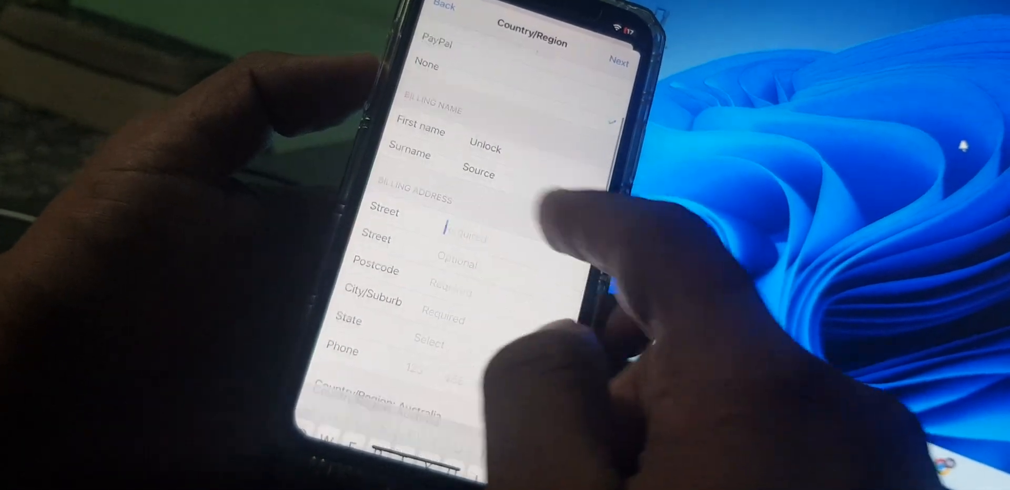
- Begin entering the Australian billing address, starting with 'A'
type("A")
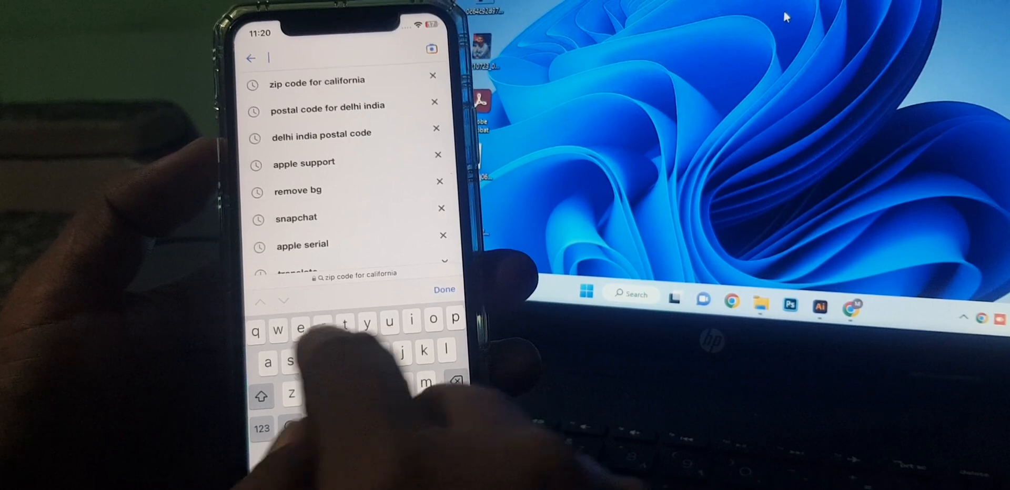
- Search Google for a South Australia postcode, starting the query 'sout'
type("sout")
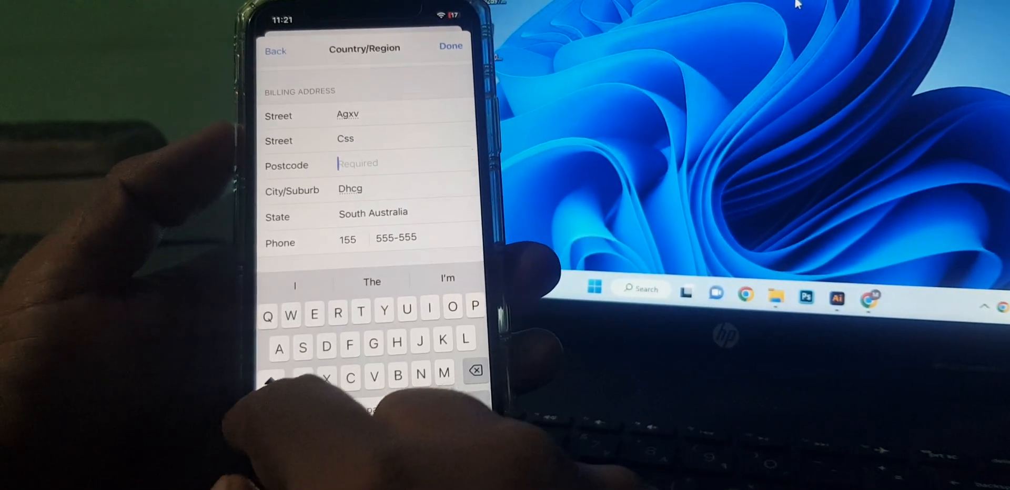
- Enter postcode '57' to finish the billing form, then scroll the Australian Apps page
type("57")
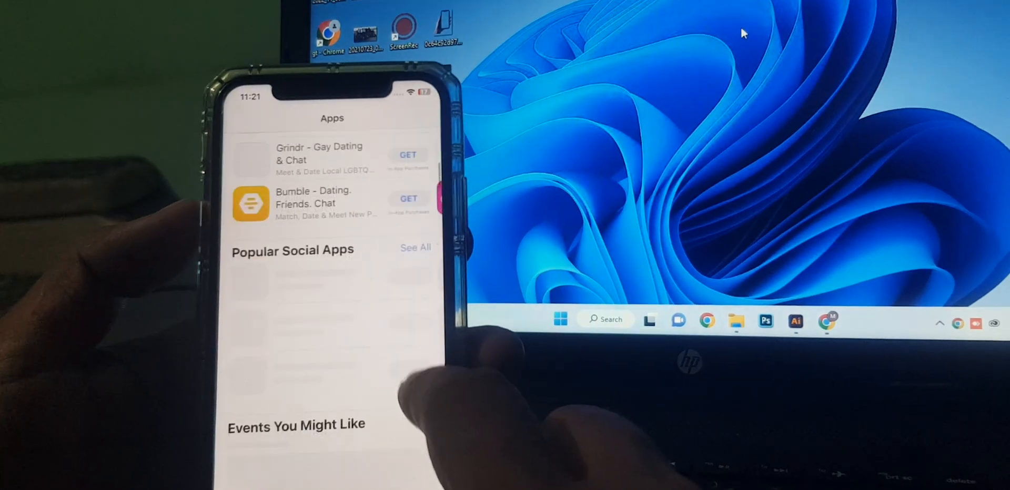
scroll("down", 3)
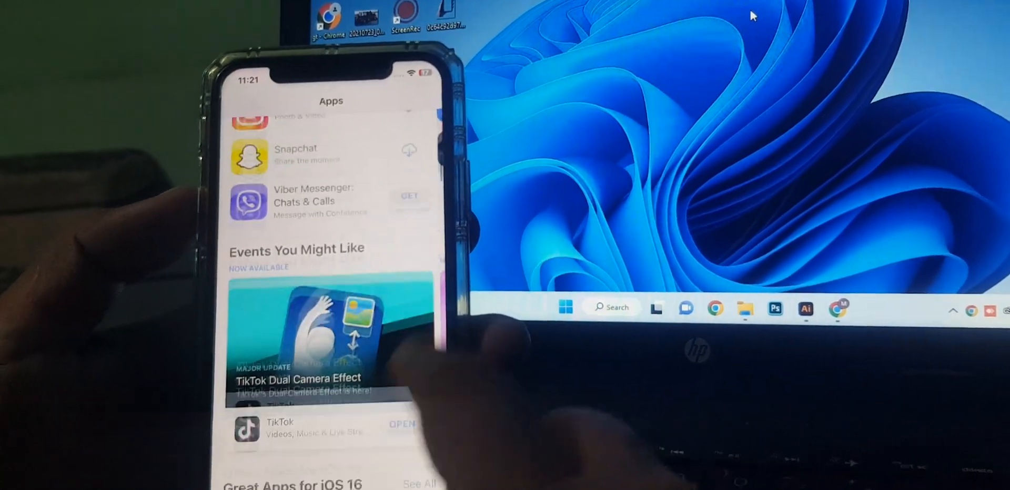